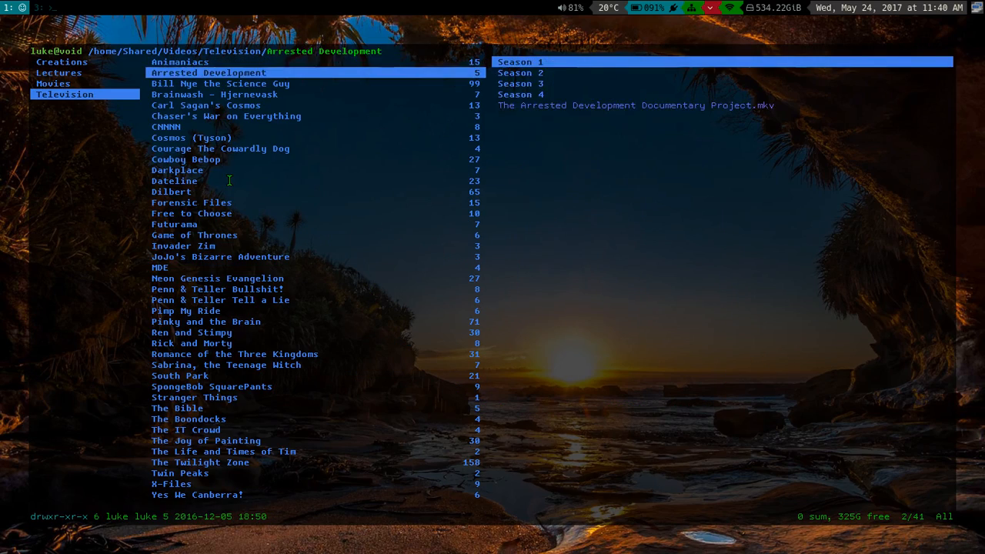
Preview Cosmos, Animaniacs and Chaser's War on Everything, ending on the Cowboy Bebop episode list.
left_click(191, 137)
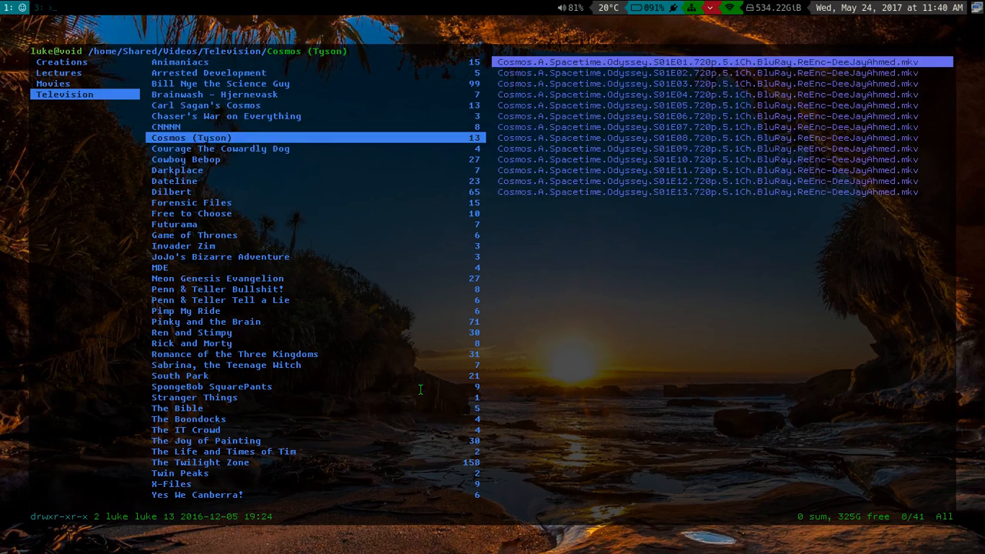
left_click(186, 160)
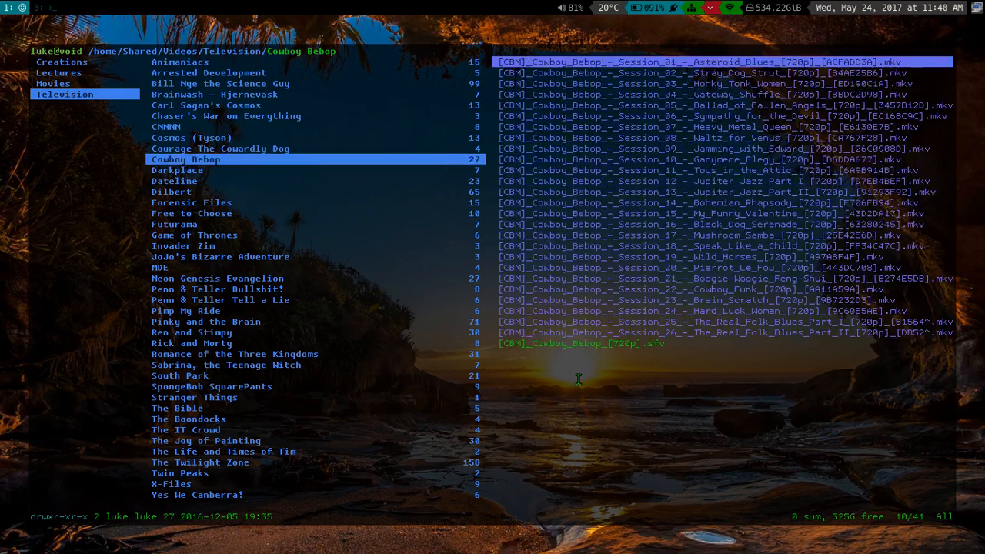
left_click(180, 62)
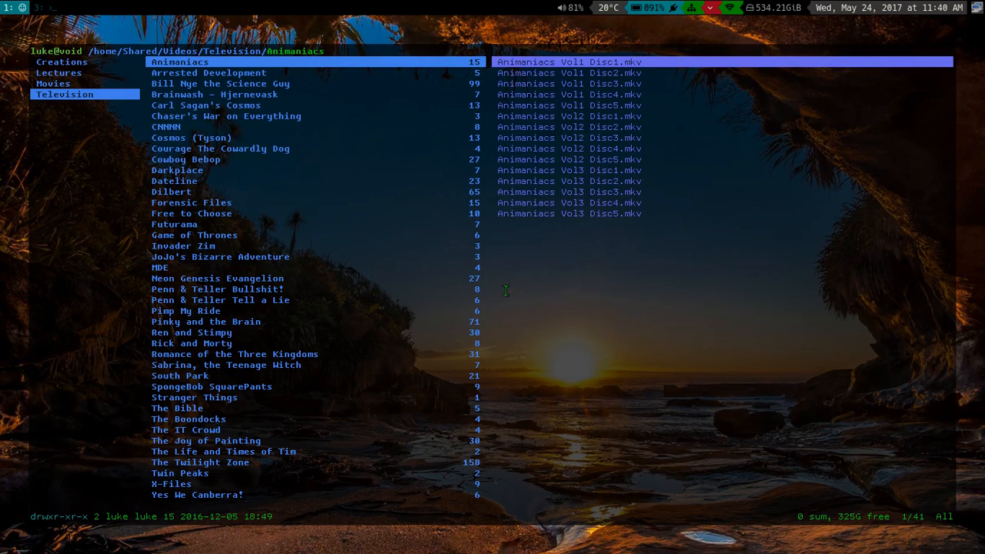
mouse_move(247, 377)
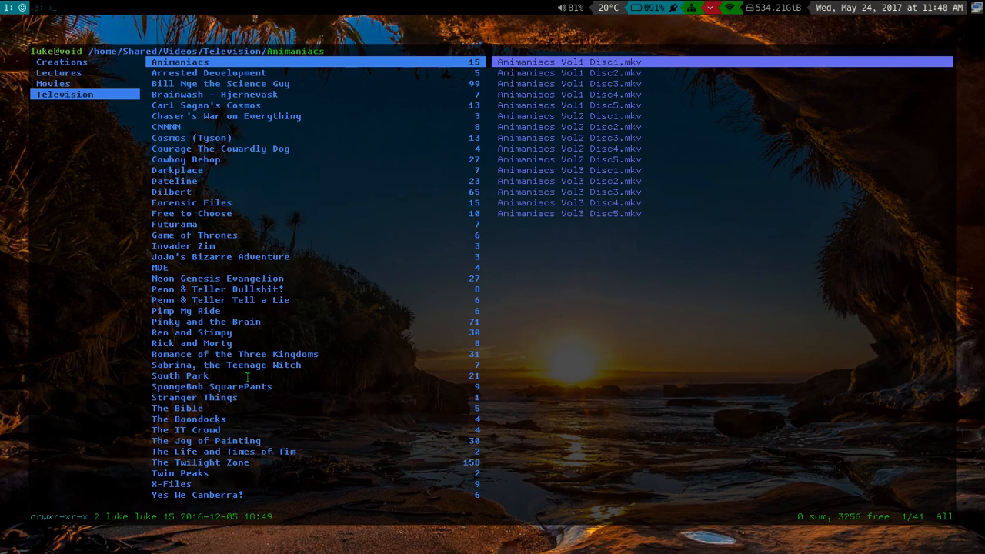
mouse_move(827, 416)
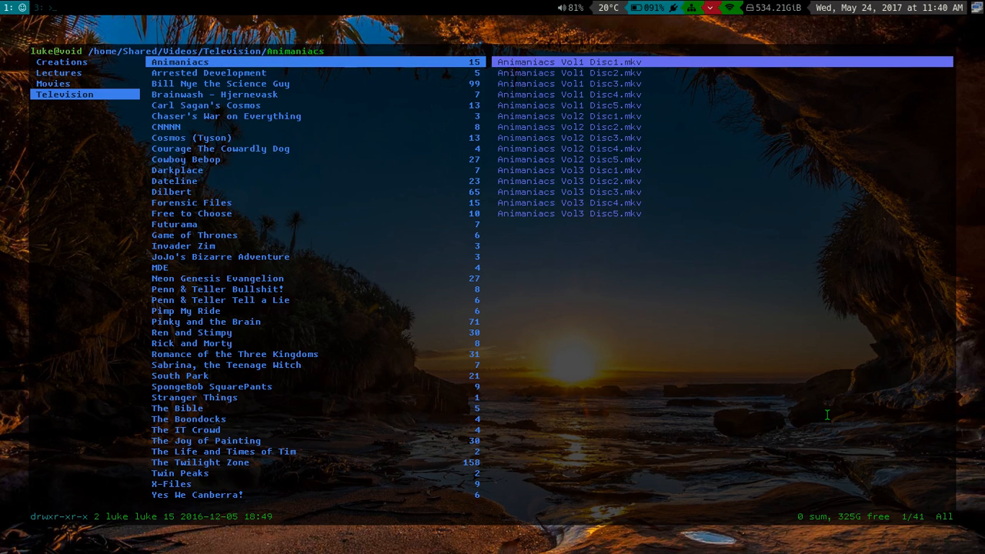
mouse_move(376, 121)
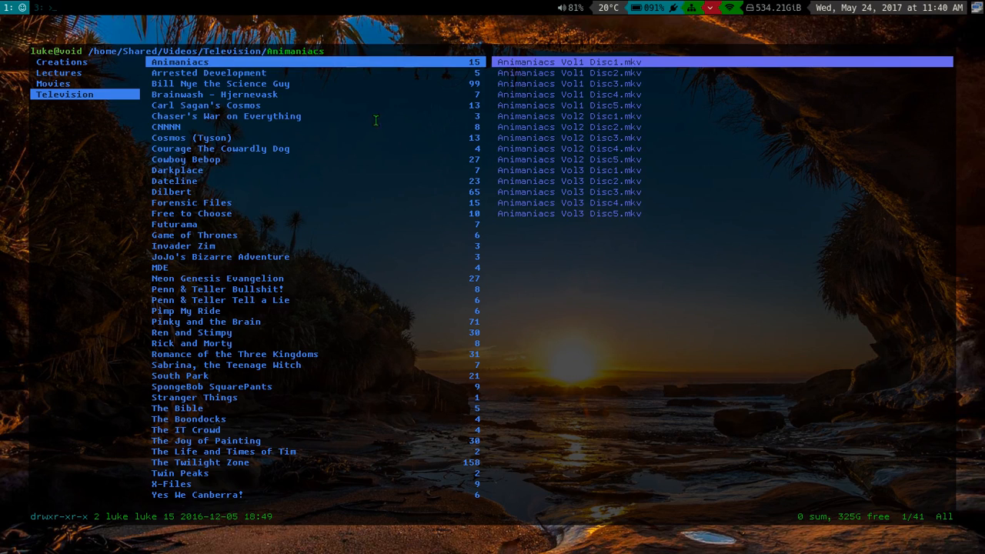
left_click(225, 115)
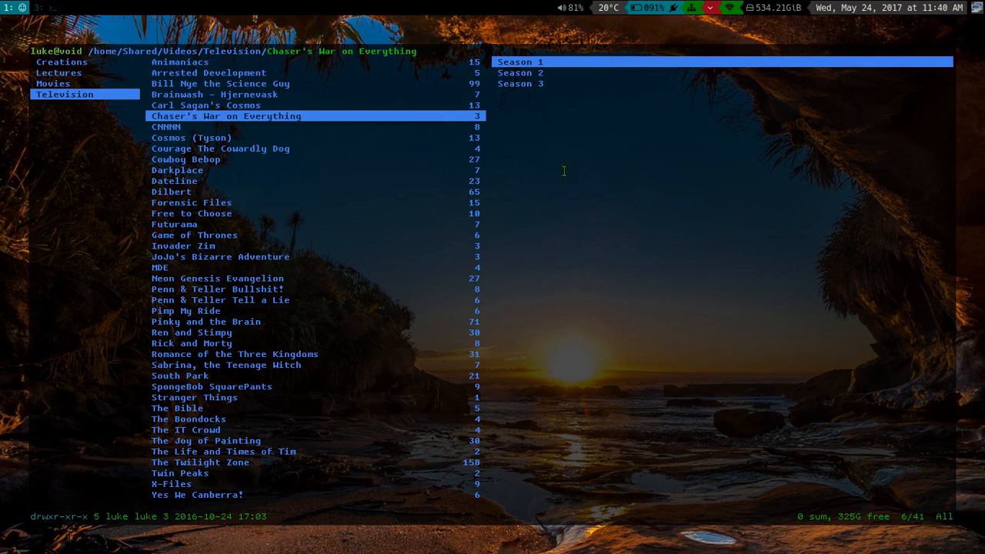
left_click(186, 158)
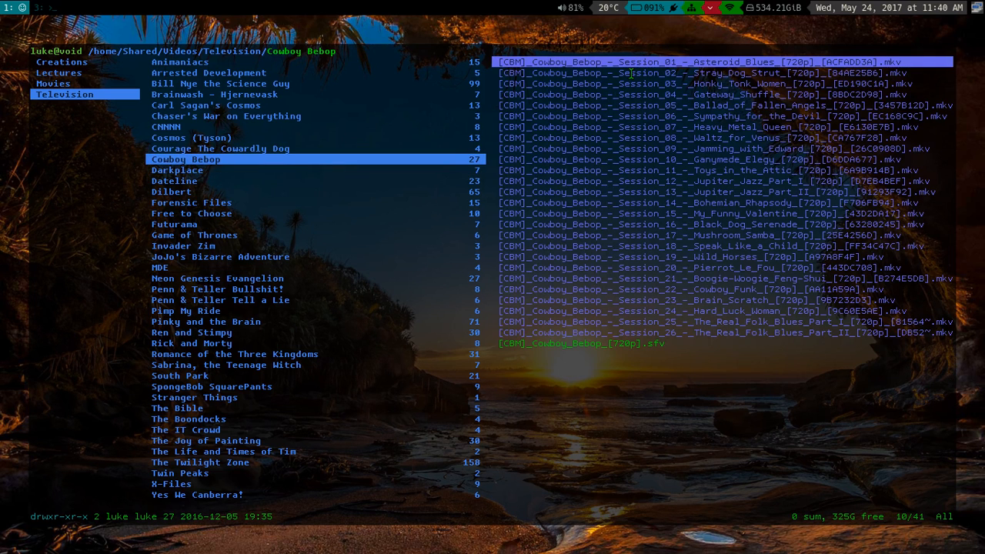
mouse_move(727, 183)
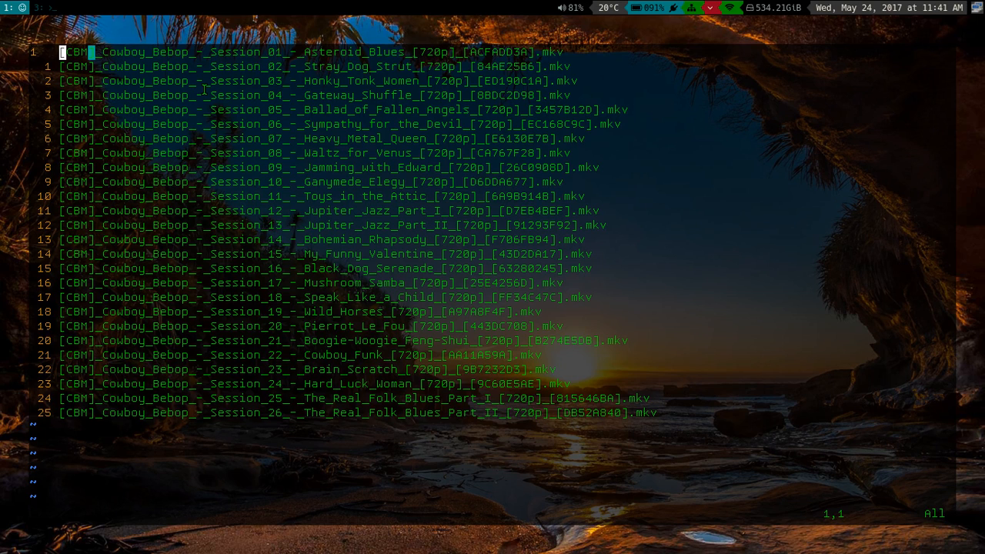
mouse_move(465, 161)
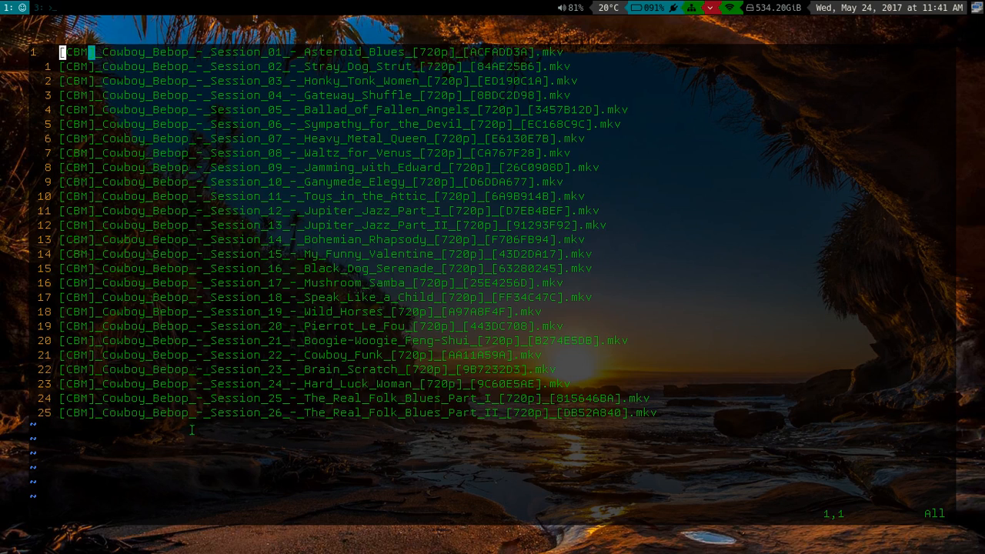
mouse_move(408, 218)
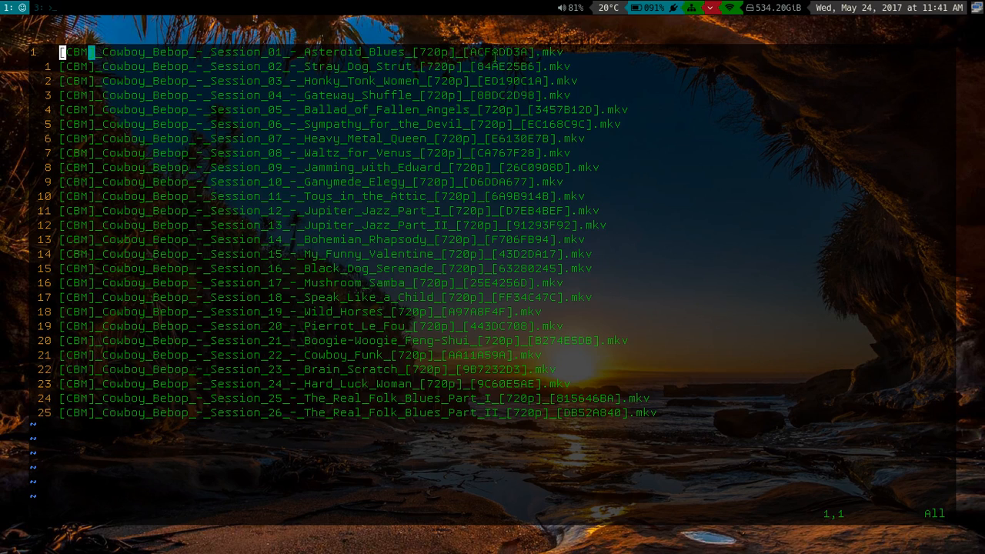
mouse_move(731, 229)
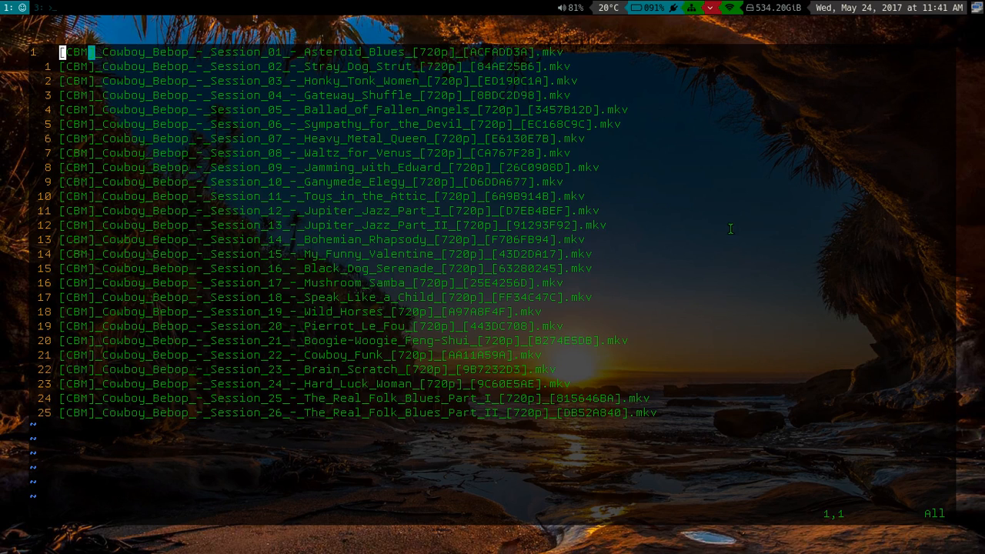
mouse_move(823, 283)
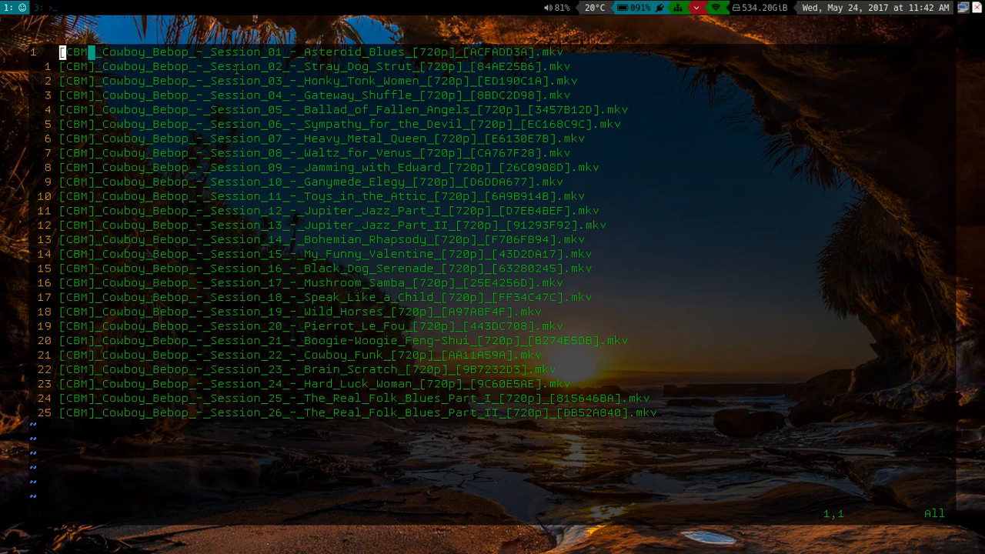
mouse_move(828, 304)
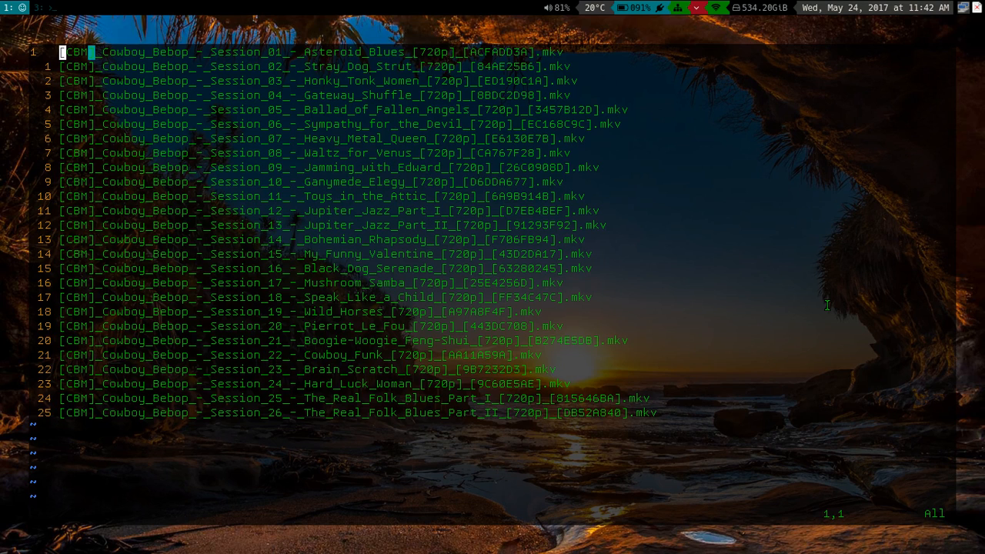
Block-select a column in the first nine names, delete and undo, then start a block change.
key("ctrl+v")
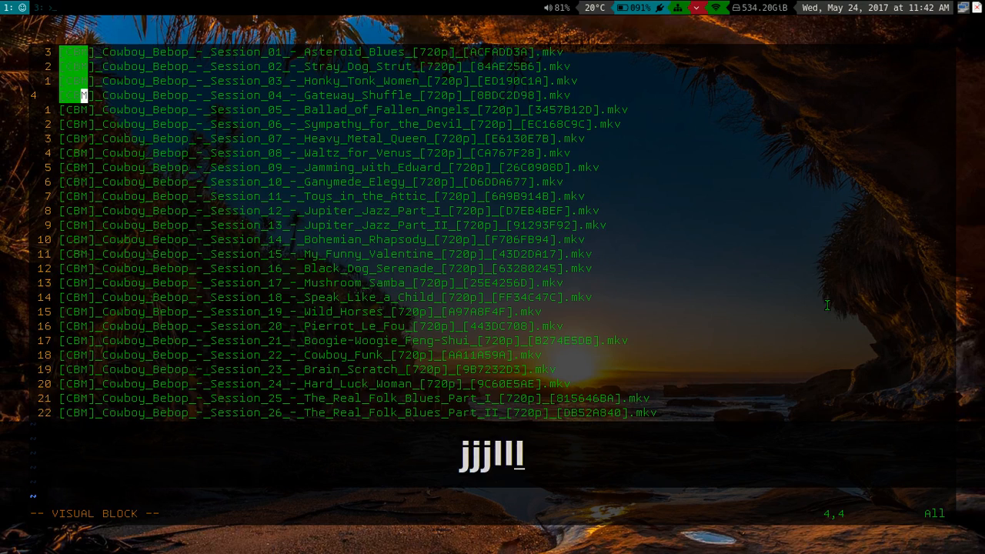
key("j")
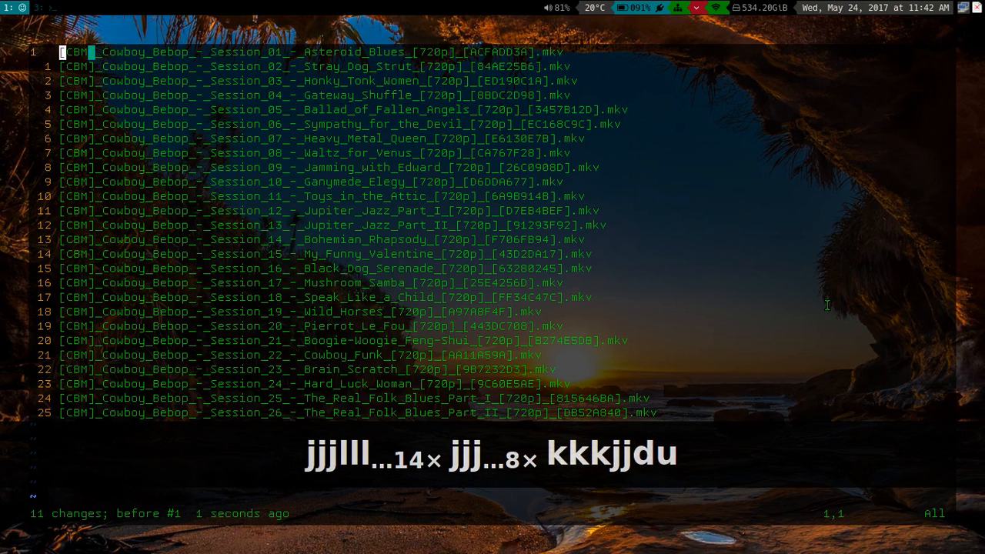
key("ctrl+v")
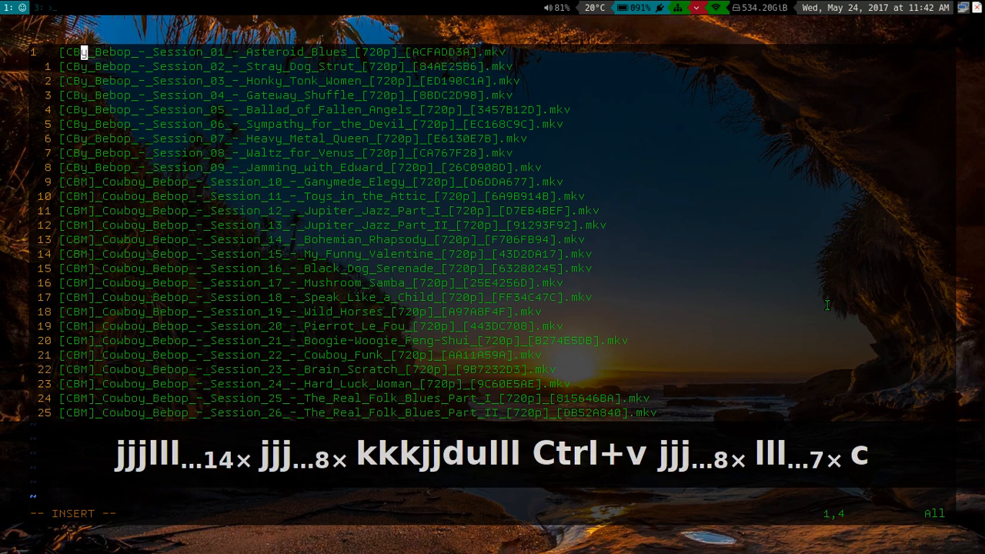
Finish the block change so all 26 names drop the [CBM] Cowboy Bebop prefix and start with 'Episode'.
type("casjdfkjasdfhj")
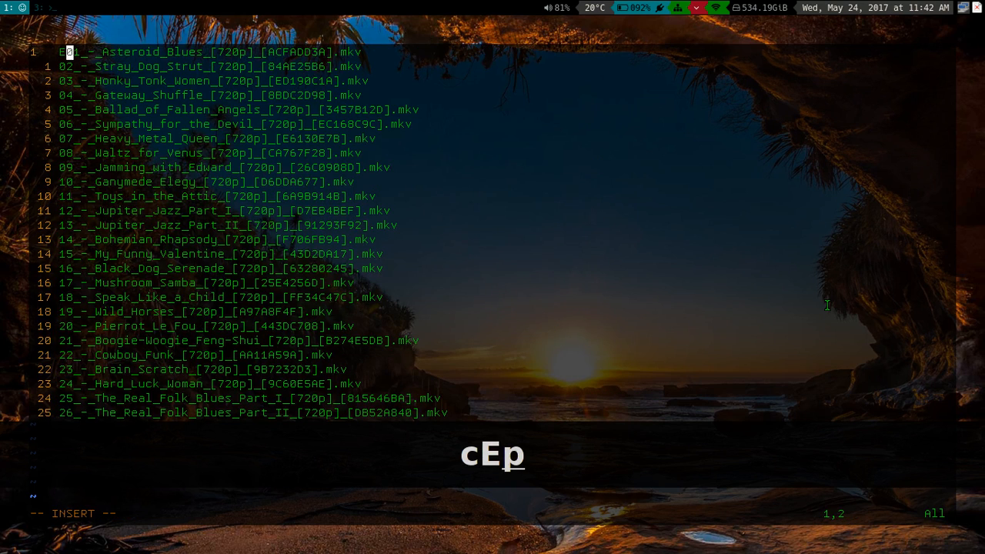
type("isode")
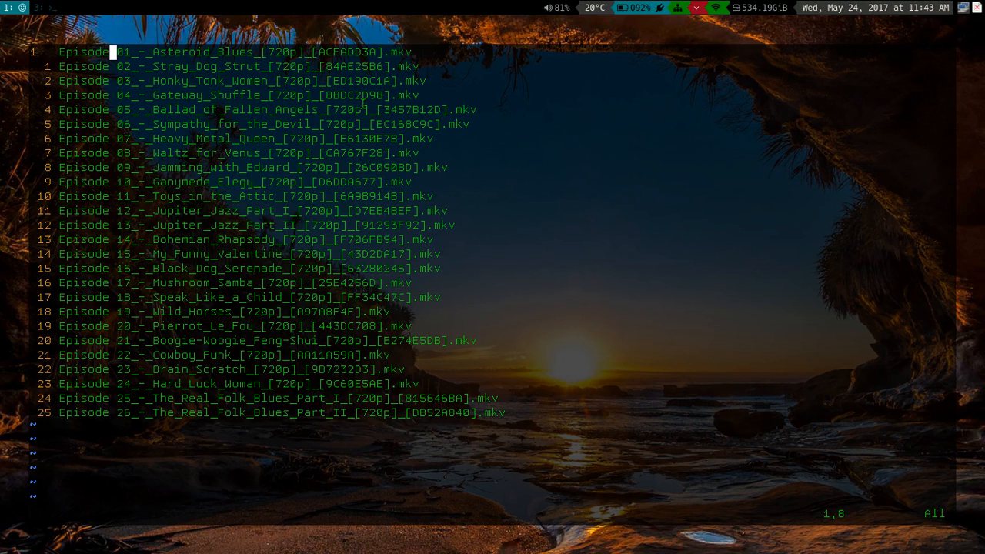
mouse_move(761, 453)
type(":")
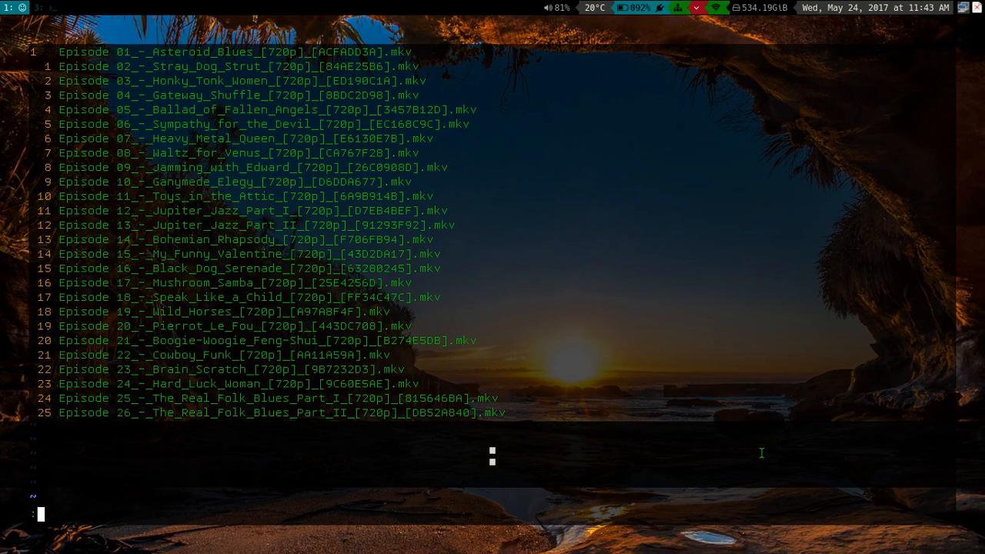
mouse_move(529, 306)
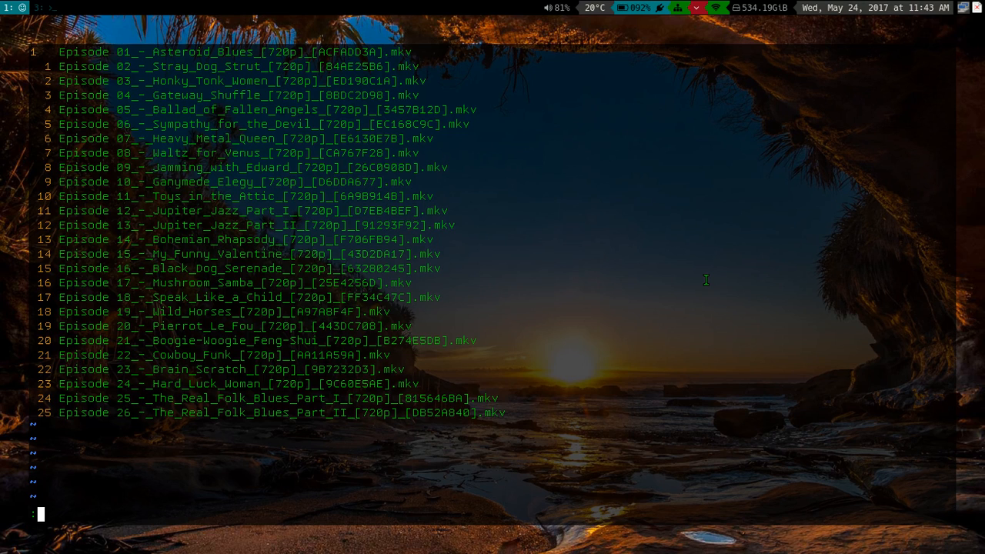
Draft the command :%s/_/\ /g to replace every underscore with a space.
type("%s")
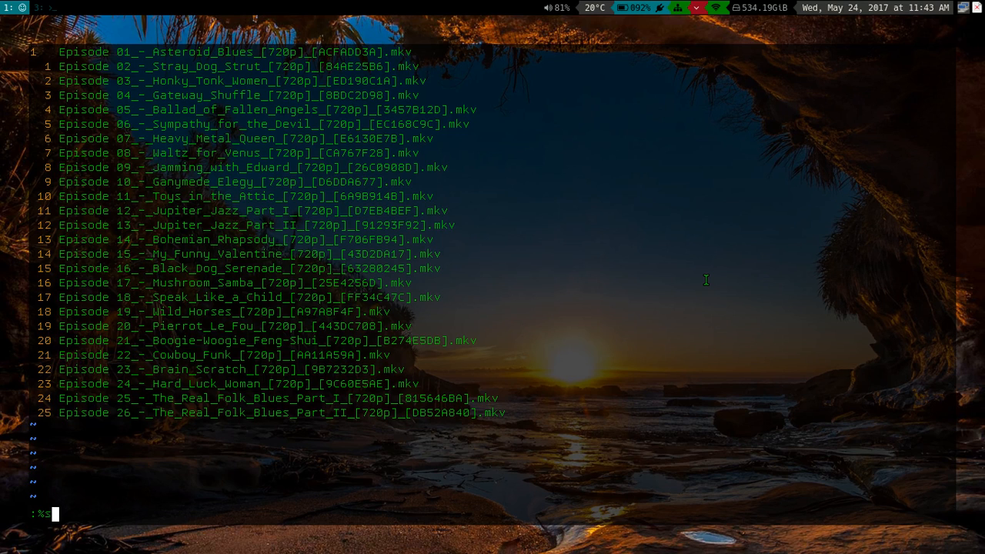
type("/")
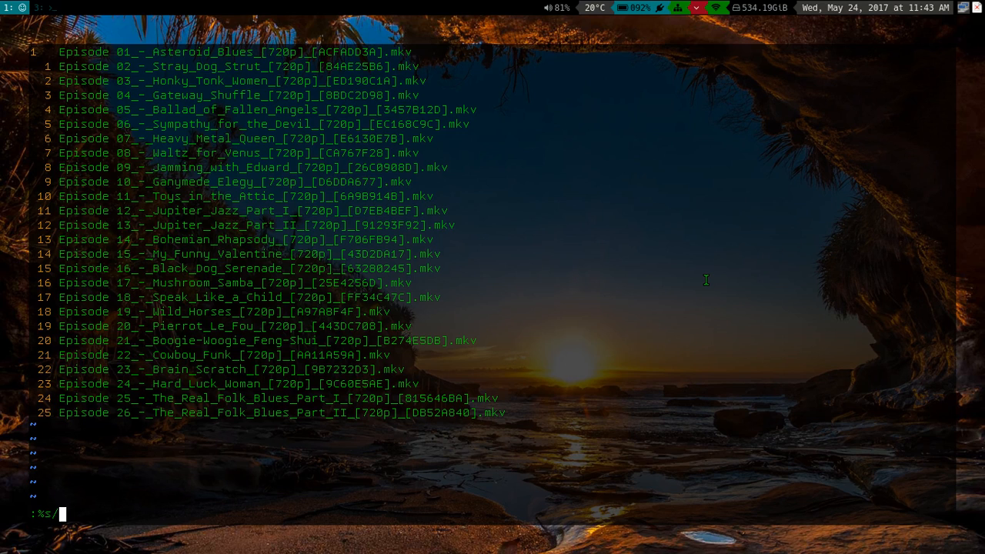
type("_")
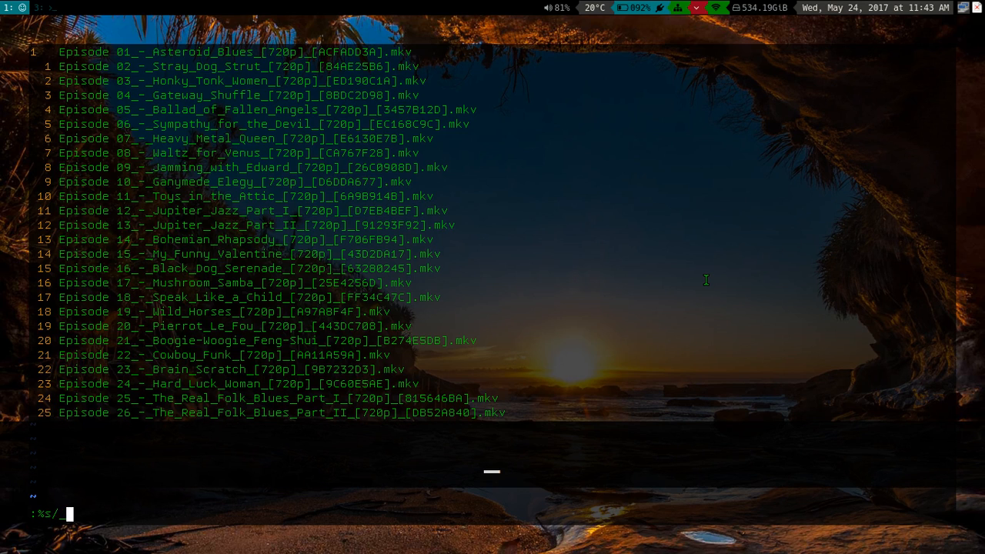
type("/\\")
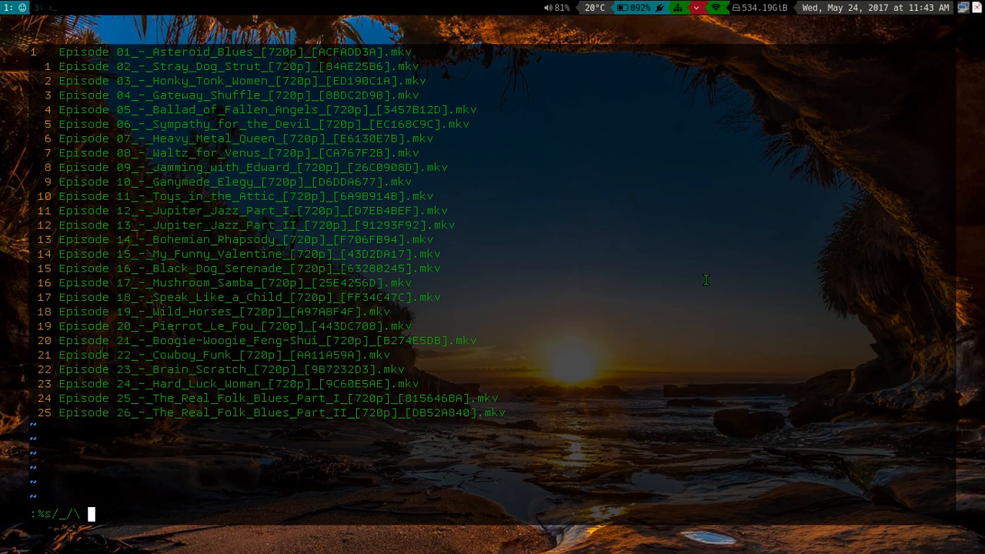
type("/")
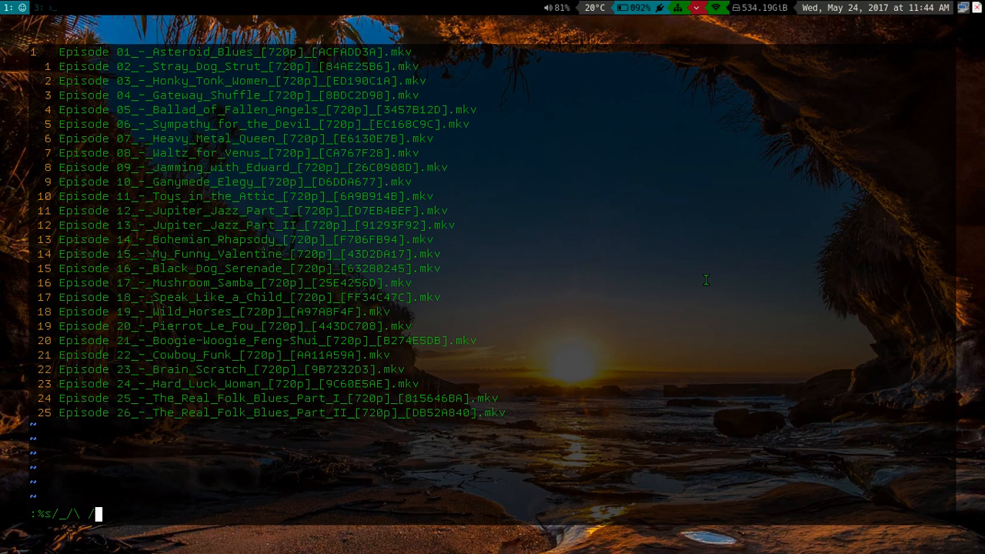
type("g")
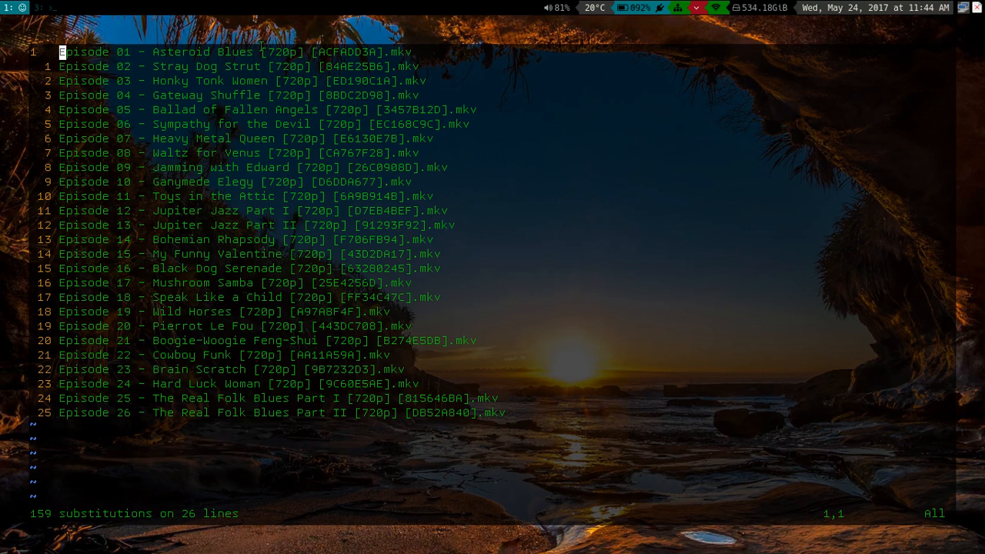
mouse_move(290, 80)
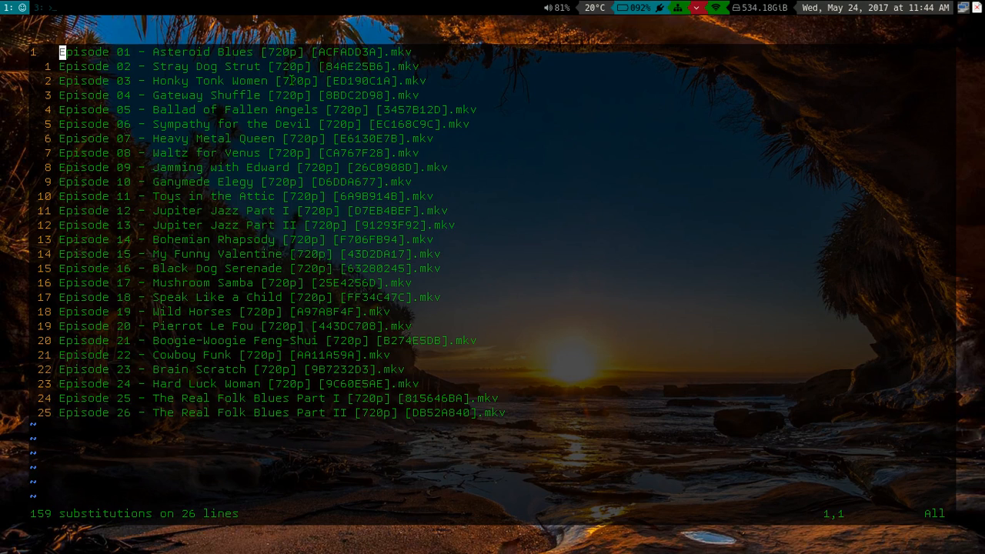
mouse_move(754, 456)
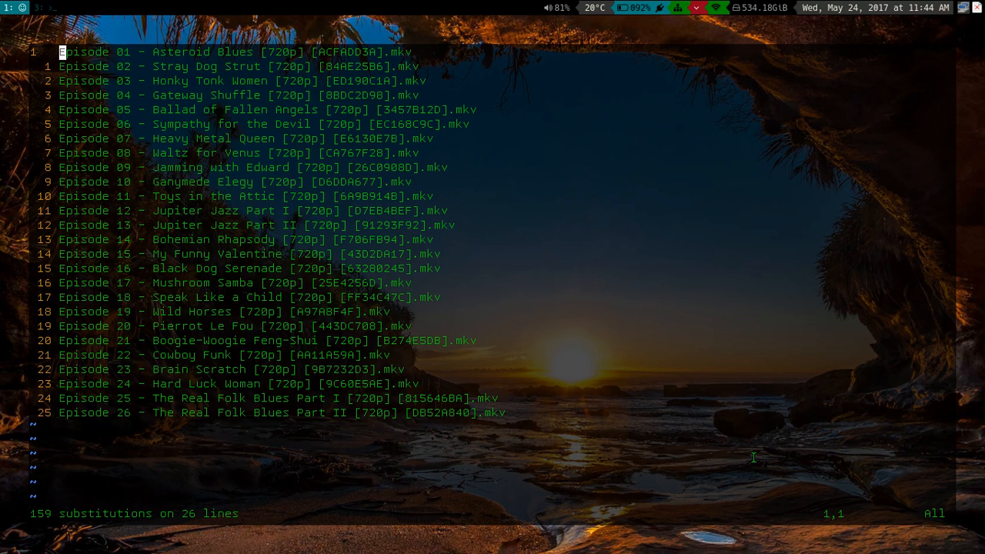
Start recording macro d at the line start and delete the first name's bracketed tags.
type("q")
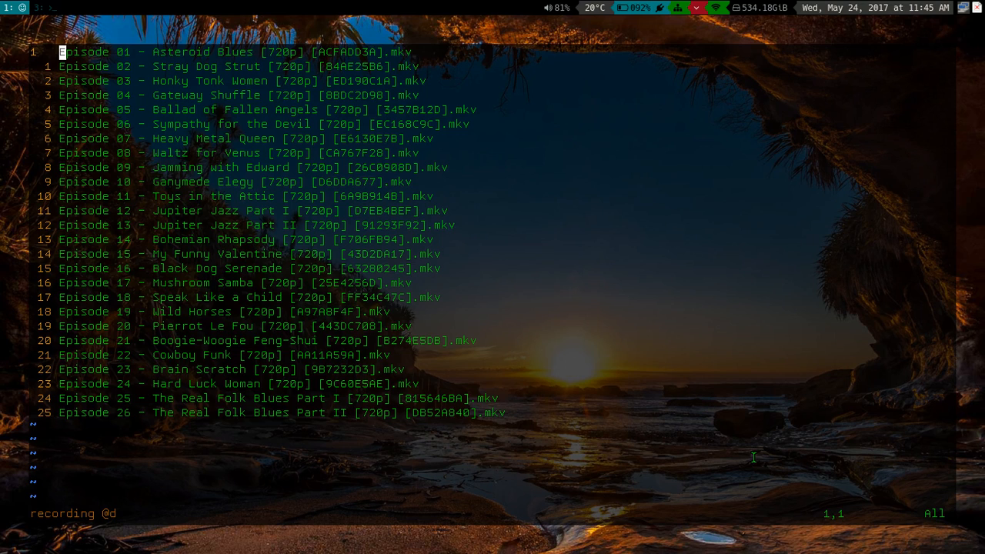
type("0")
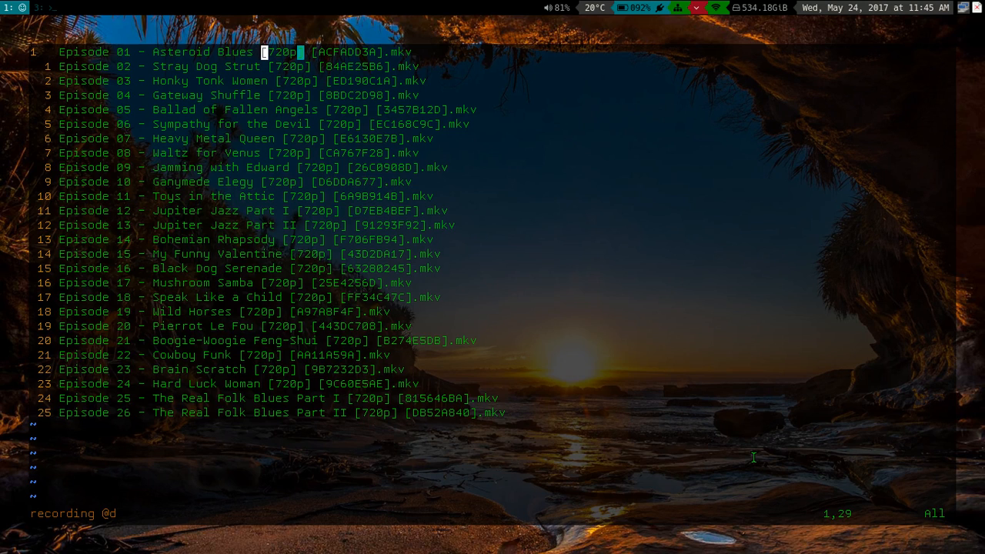
key("d")
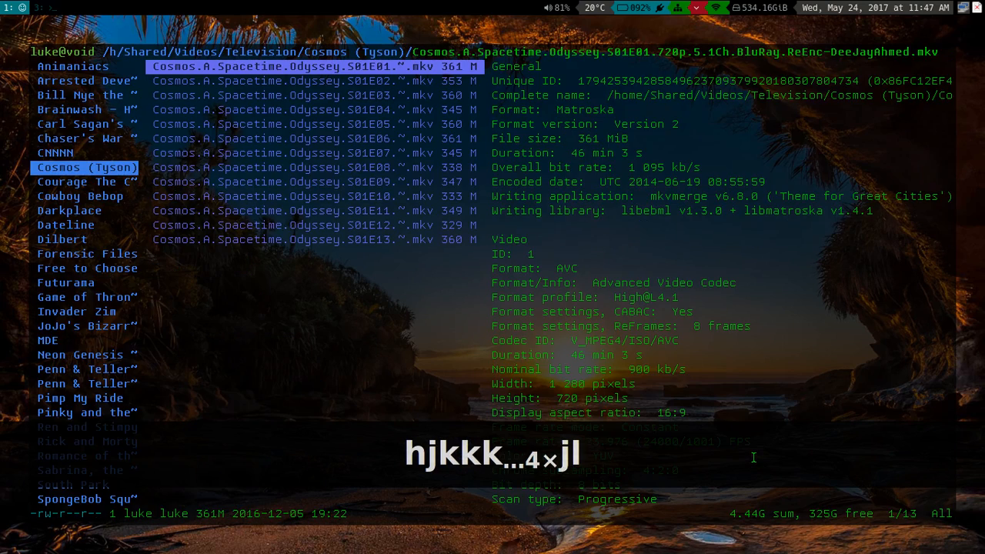
Select all 13 Cosmos (Tyson) episode files with v.
type("v")
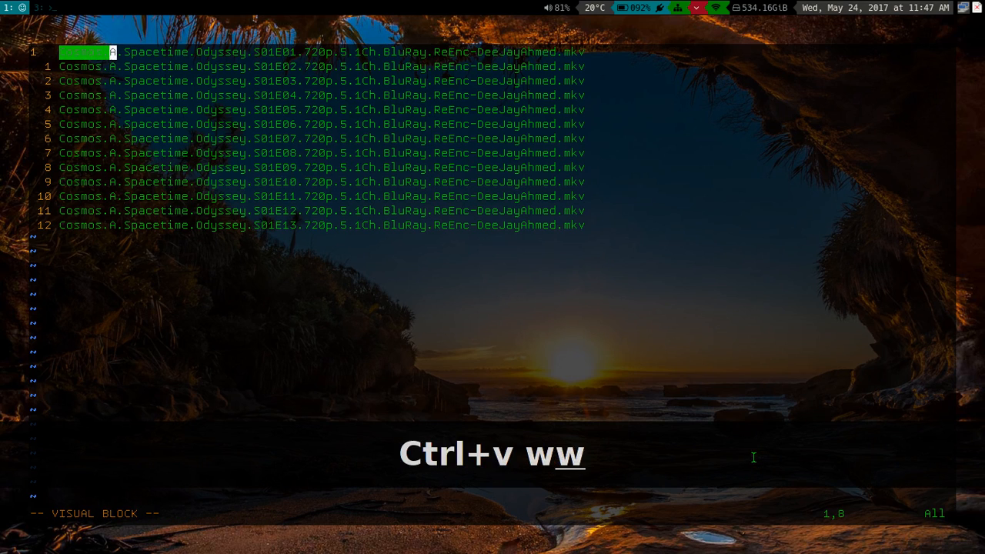
Block-delete the Cosmos series prefix and trailing release details from all 13 lines.
key("w")
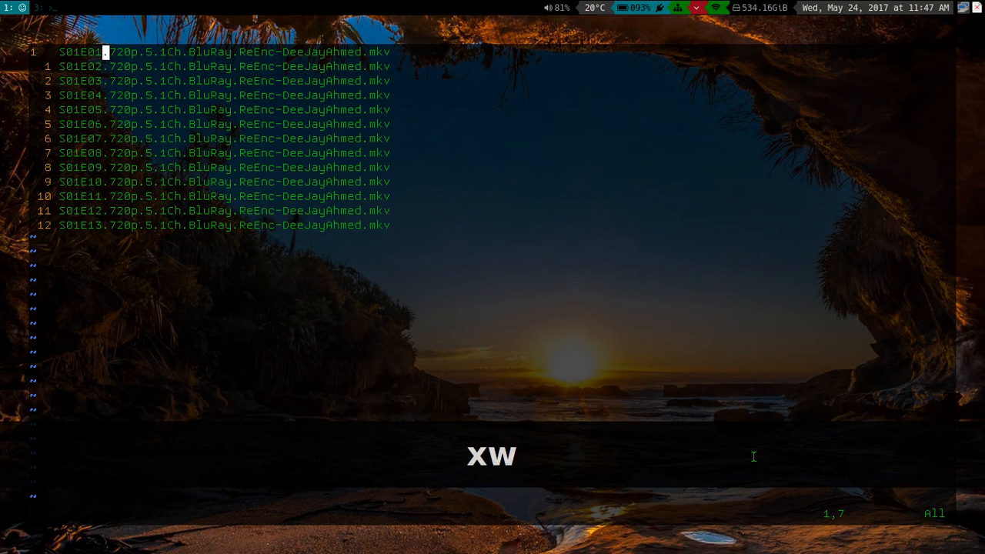
key("G")
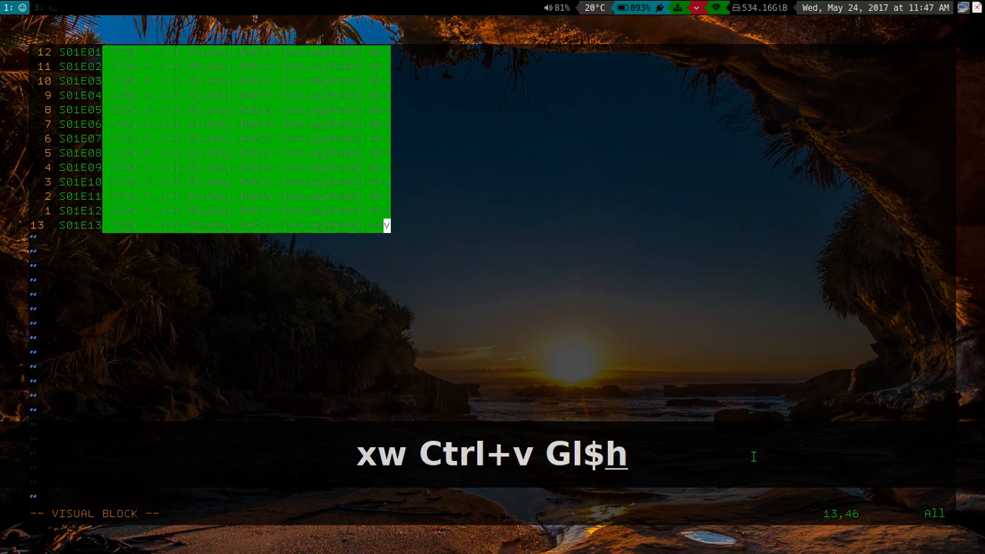
key("x")
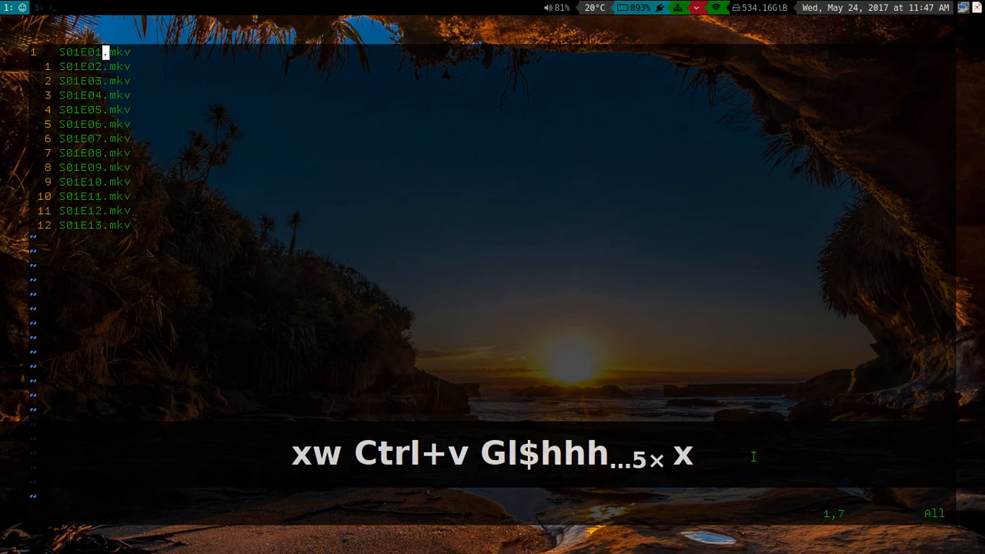